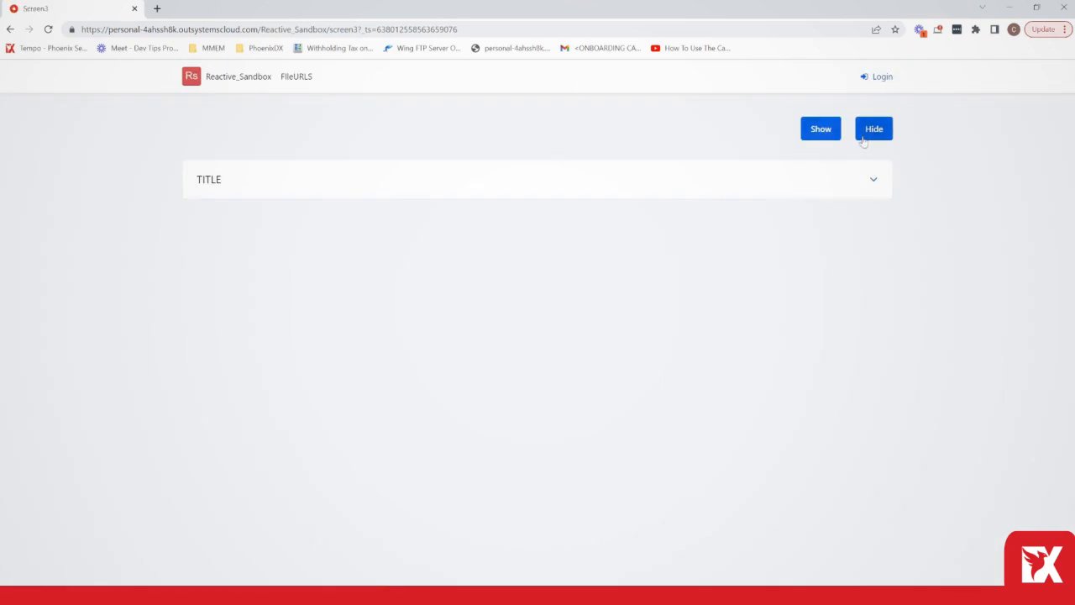
pyautogui.moveTo(702, 187)
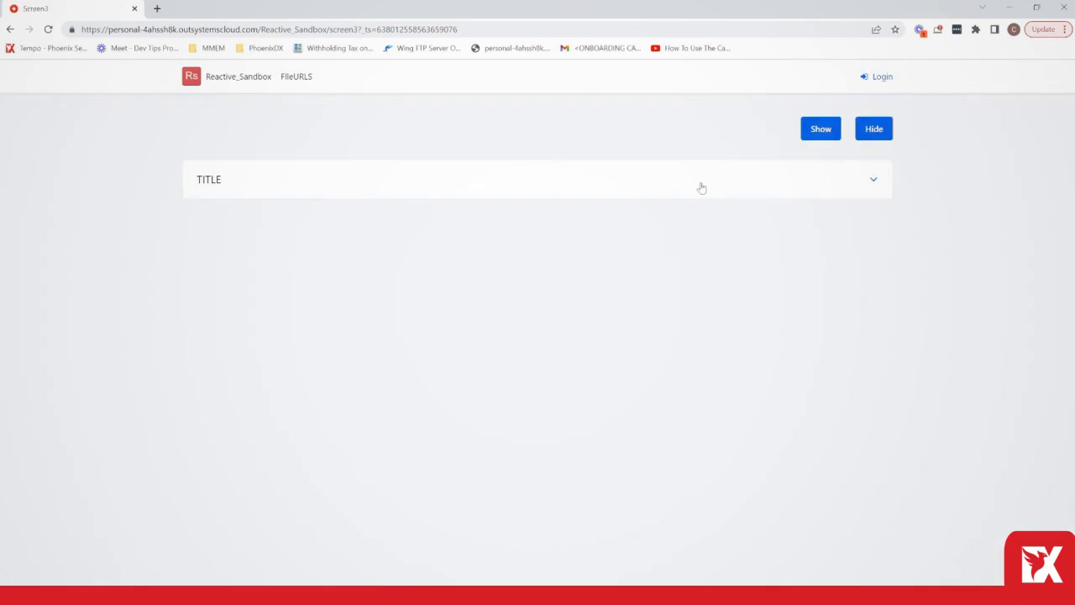
pyautogui.moveTo(721, 189)
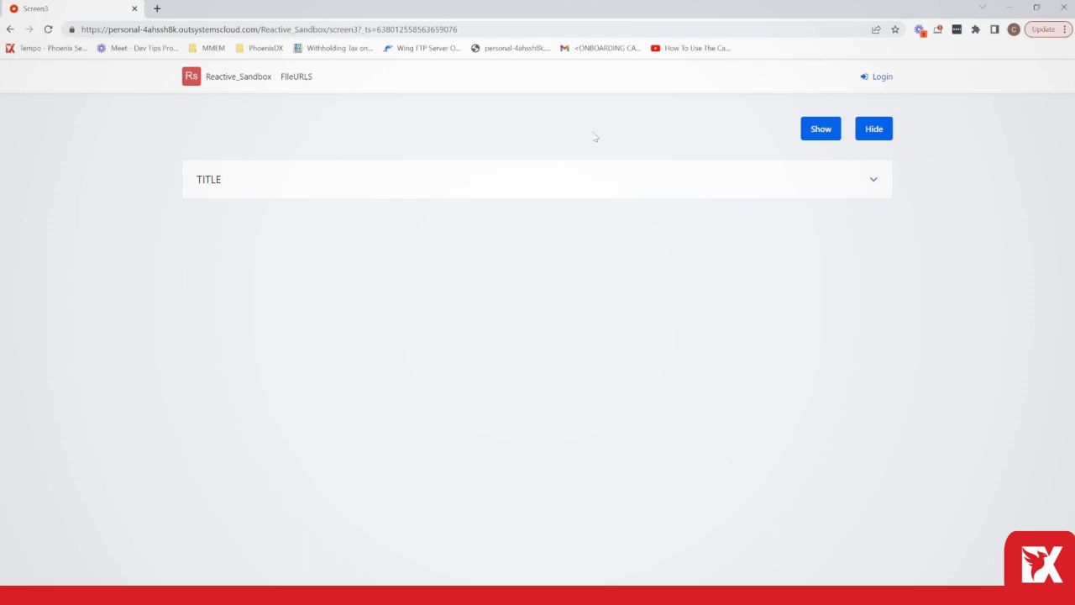
pyautogui.moveTo(644, 127)
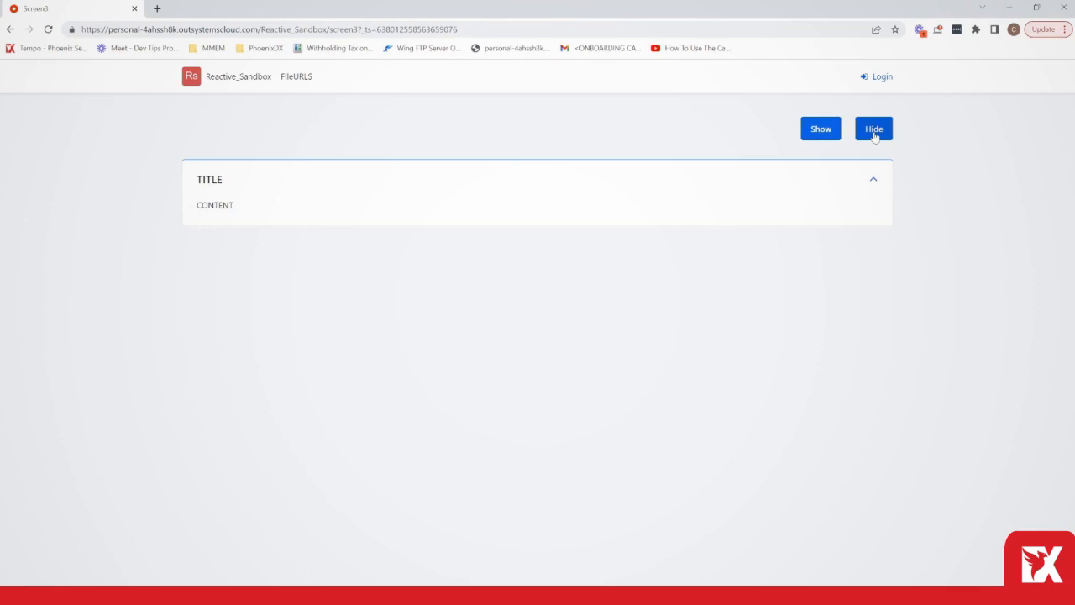
# Collapse the accordion item, then open Screen3's ShowOnClick flow (Start, AccordionItemExpand, End)
pyautogui.click(874, 128)
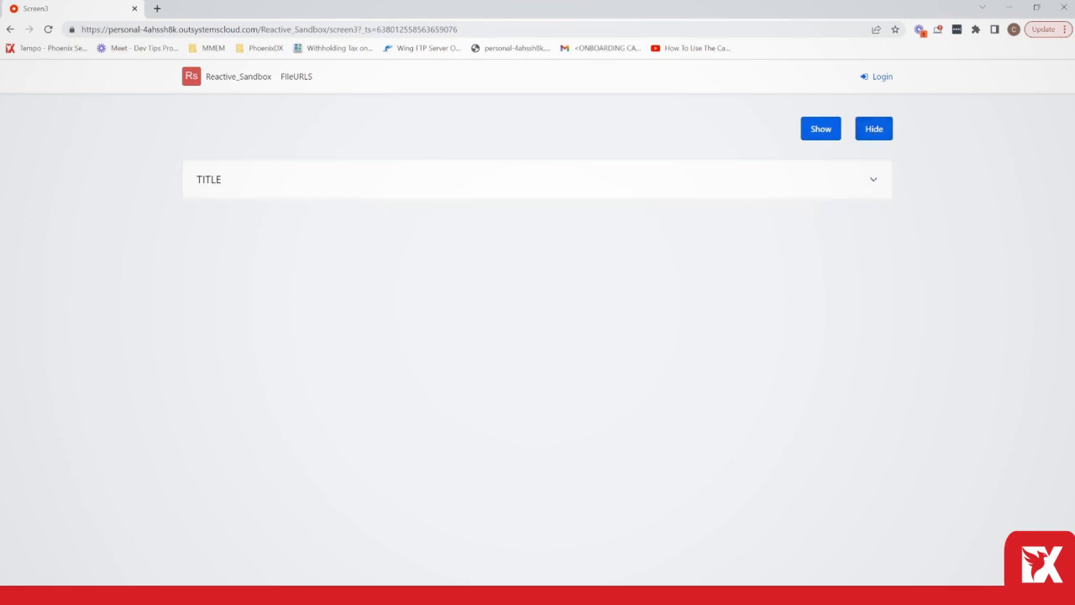
pyautogui.moveTo(508, 432)
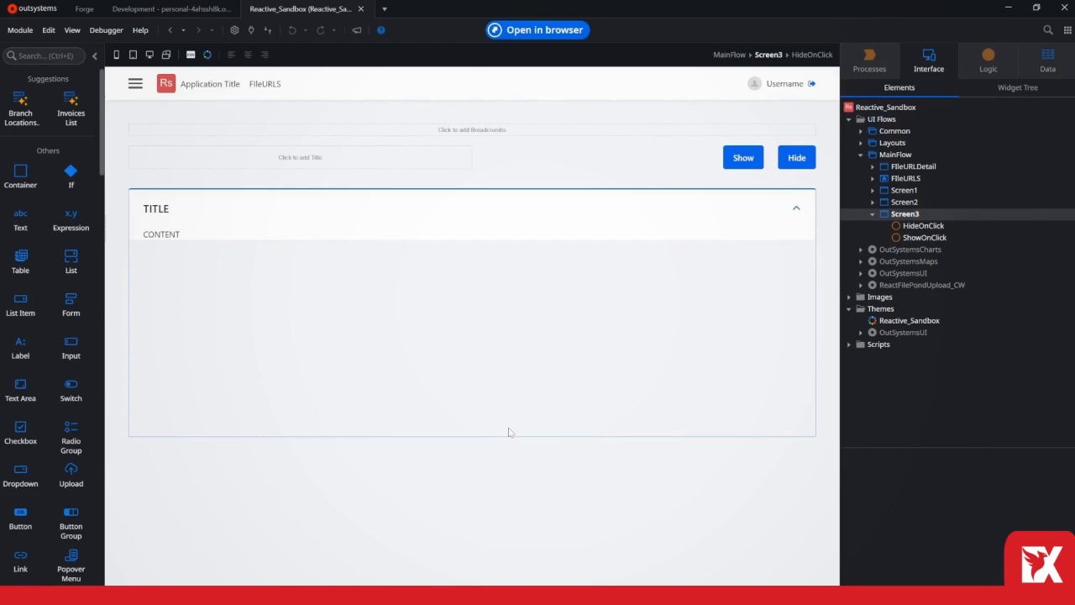
pyautogui.moveTo(613, 310)
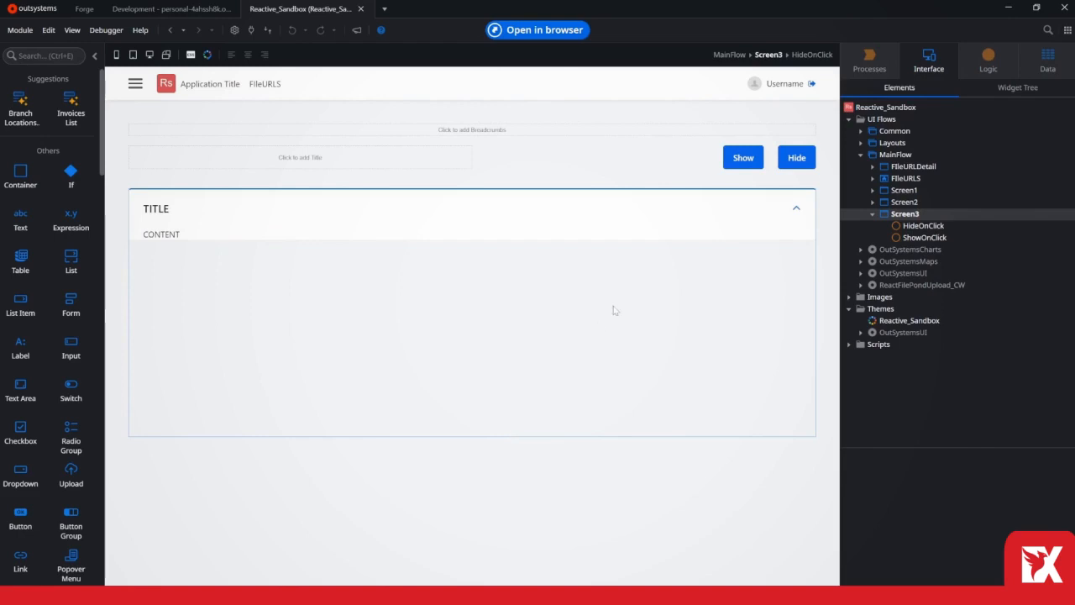
pyautogui.click(924, 238)
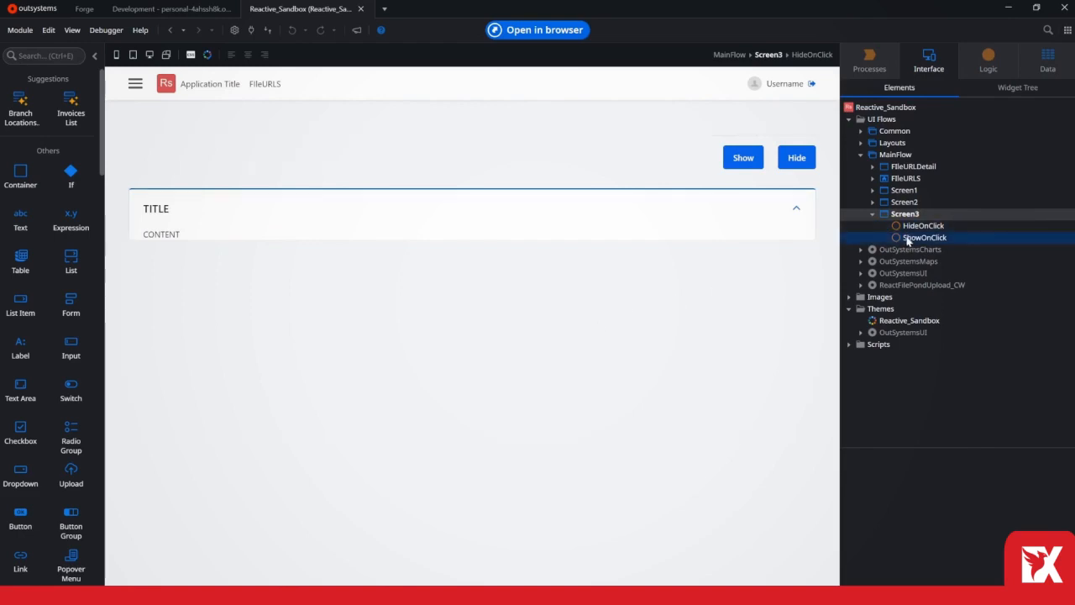
pyautogui.click(924, 237)
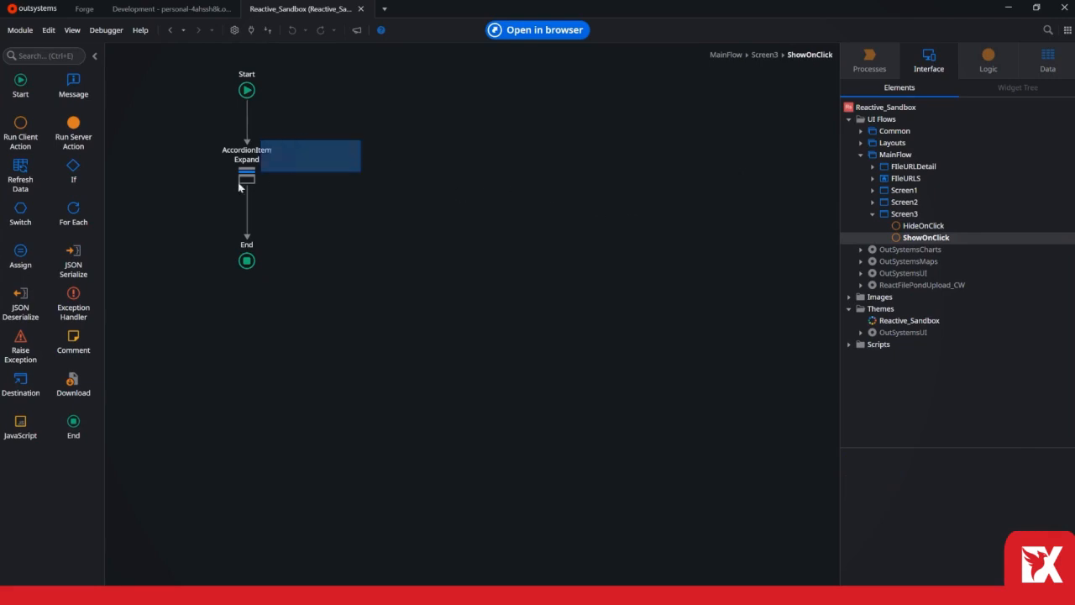
# Return to Screen3 and open its HideOnClick flow running AccordionItemCollapse
pyautogui.click(246, 174)
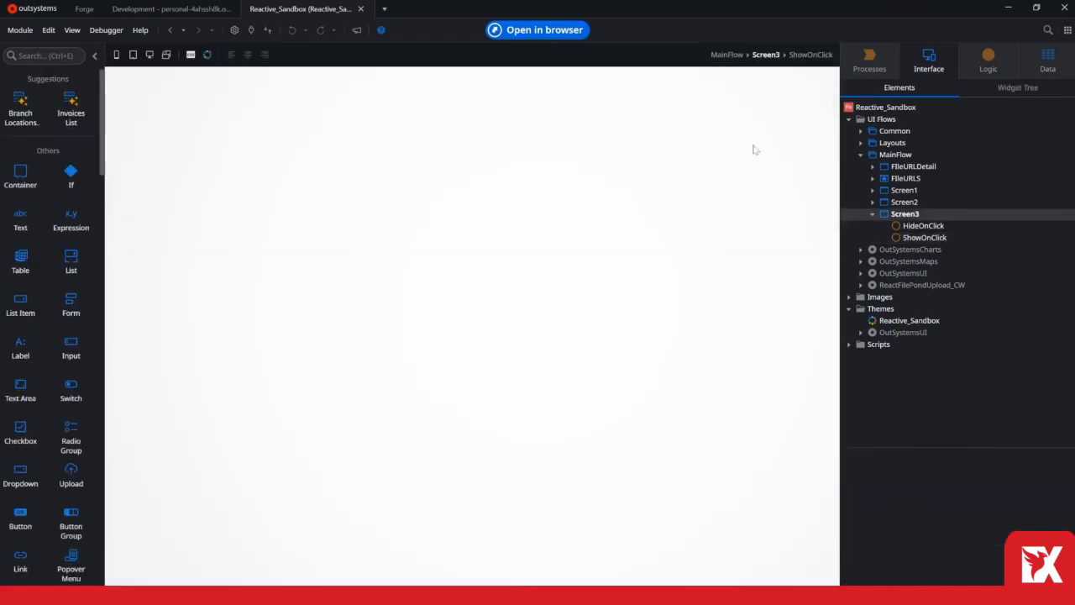
pyautogui.click(924, 226)
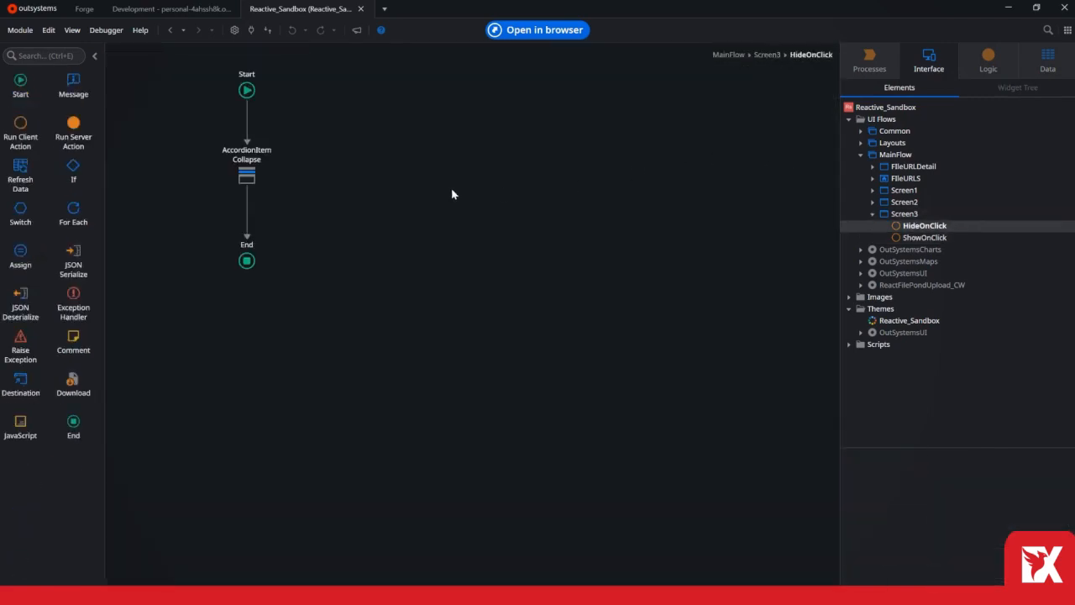
pyautogui.moveTo(391, 212)
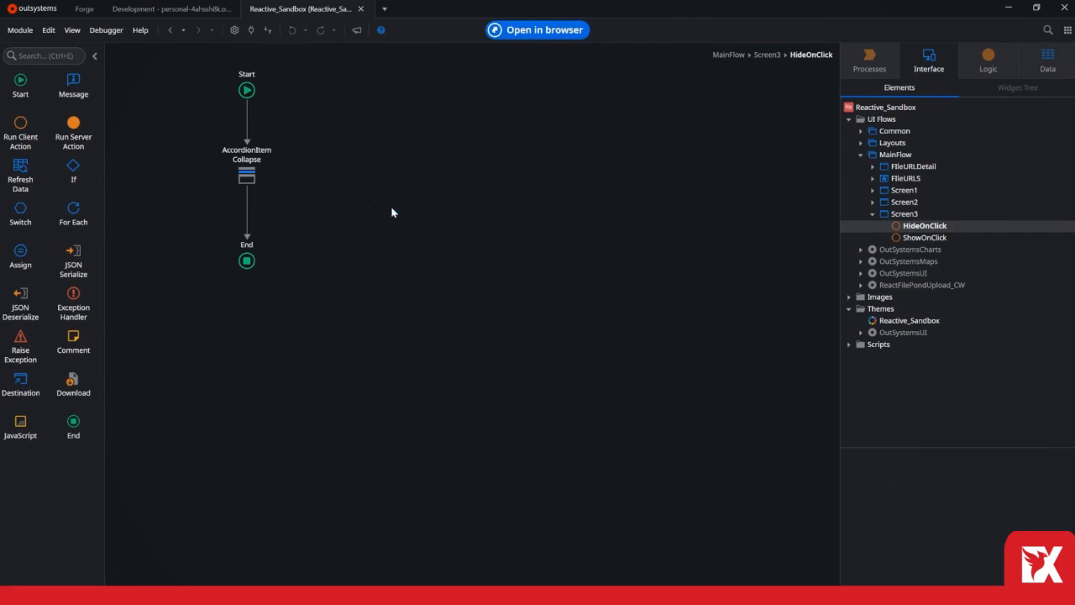
pyautogui.moveTo(246, 177)
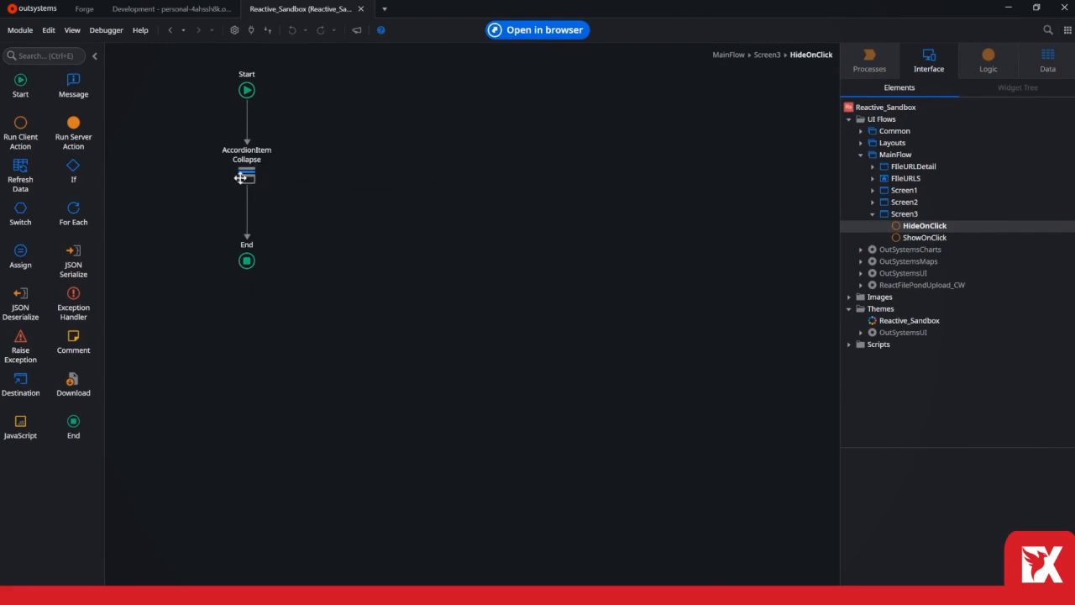
# In the Logic tab, browse OutSystemsUI's Accordion actions and view AccordionItemExpand's properties
pyautogui.click(988, 55)
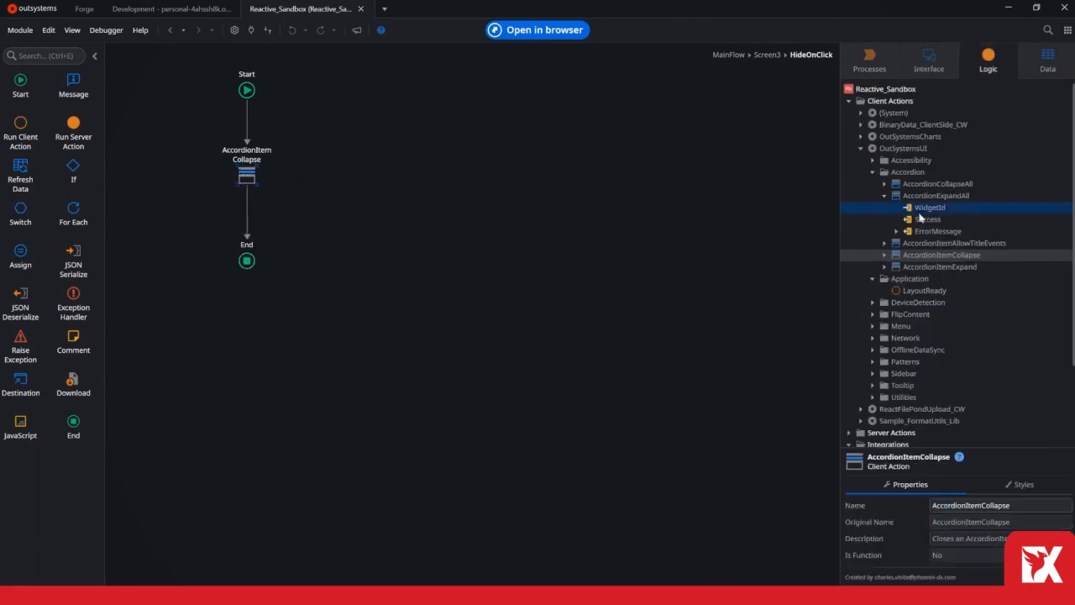
pyautogui.click(928, 220)
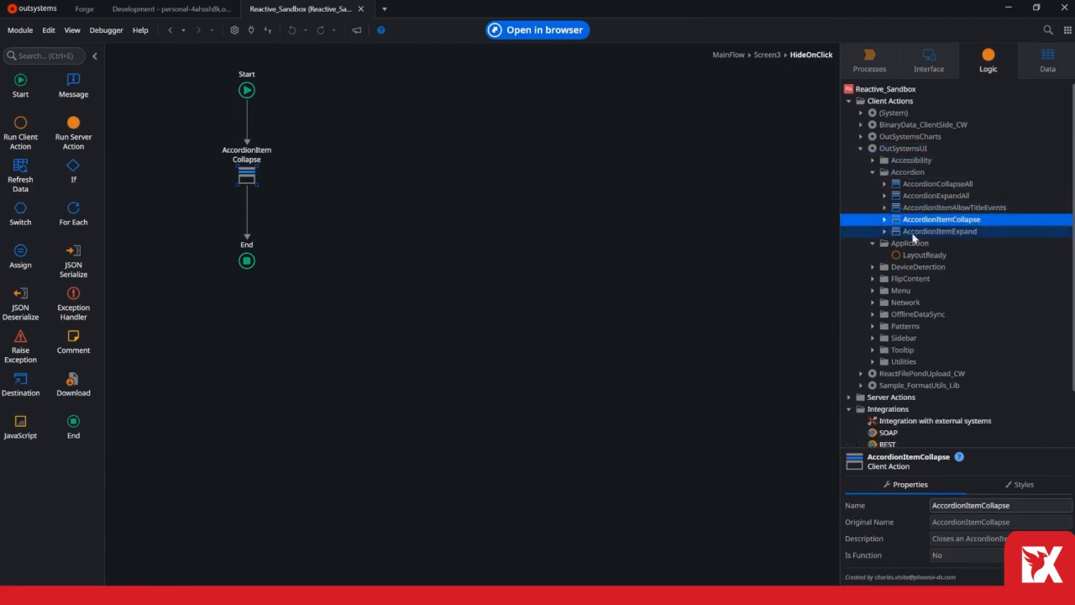
pyautogui.click(940, 231)
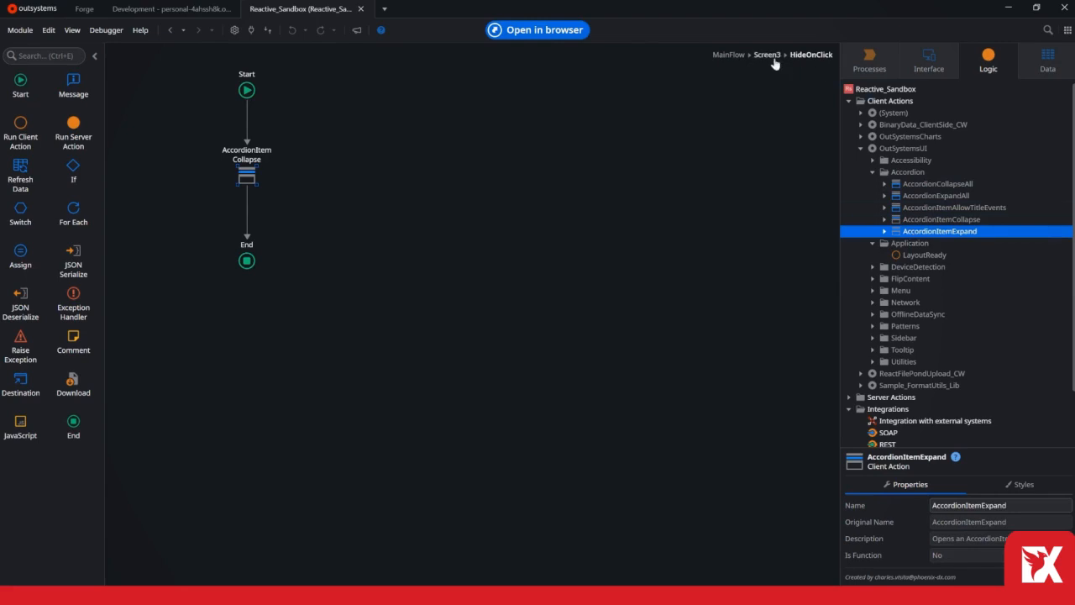